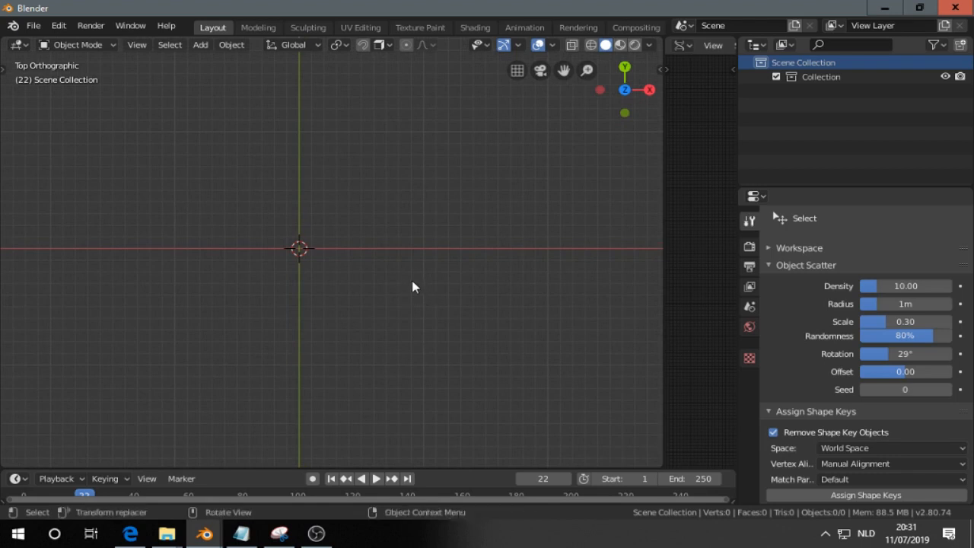
pyautogui.moveTo(409, 266)
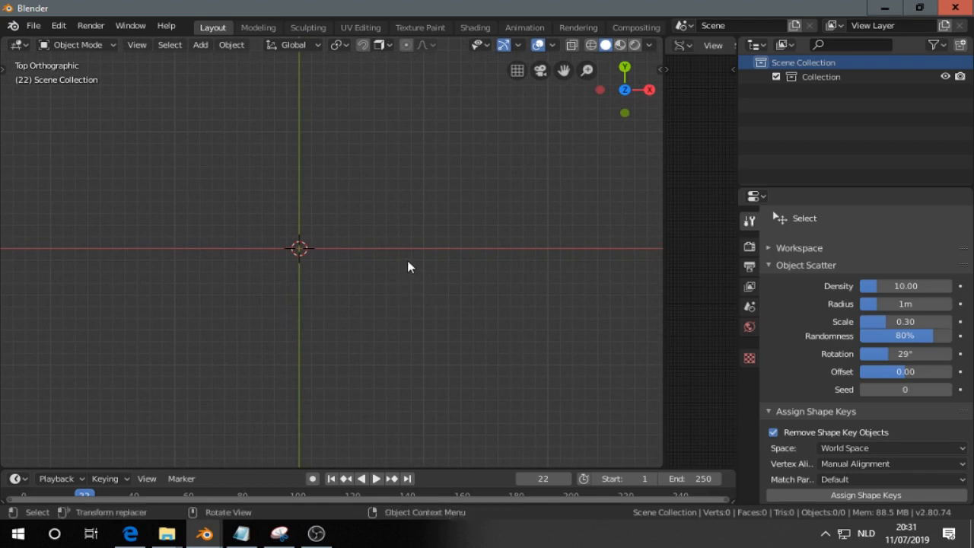
pyautogui.moveTo(382, 290)
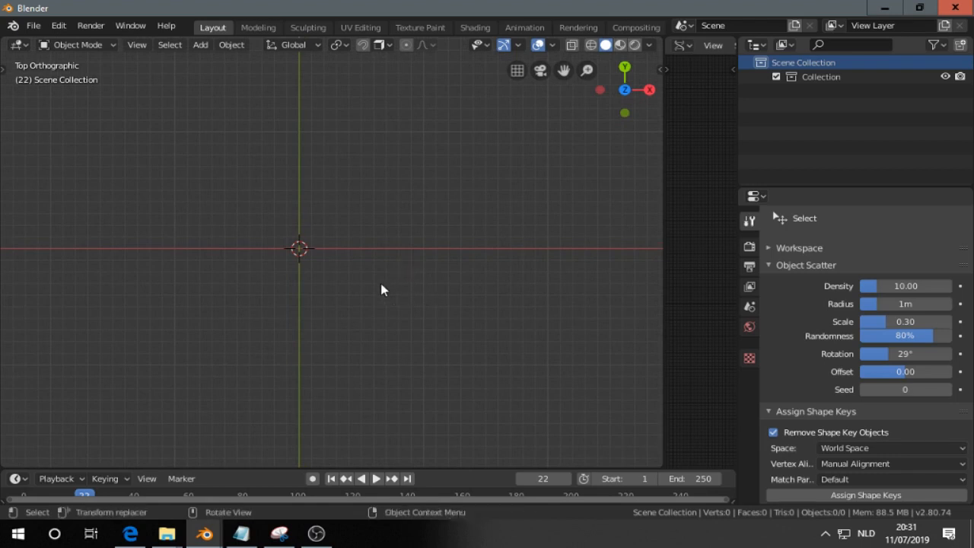
pyautogui.moveTo(373, 304)
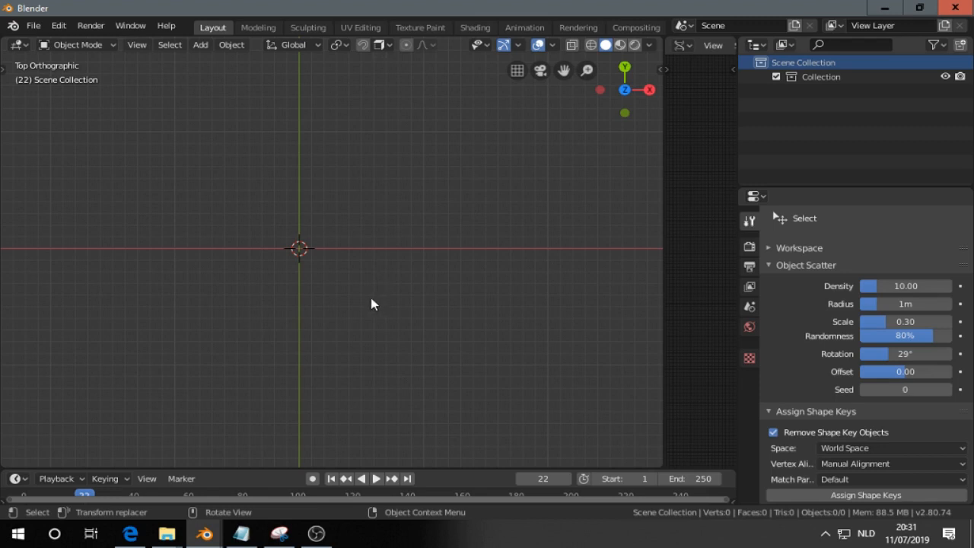
pyautogui.moveTo(298, 293)
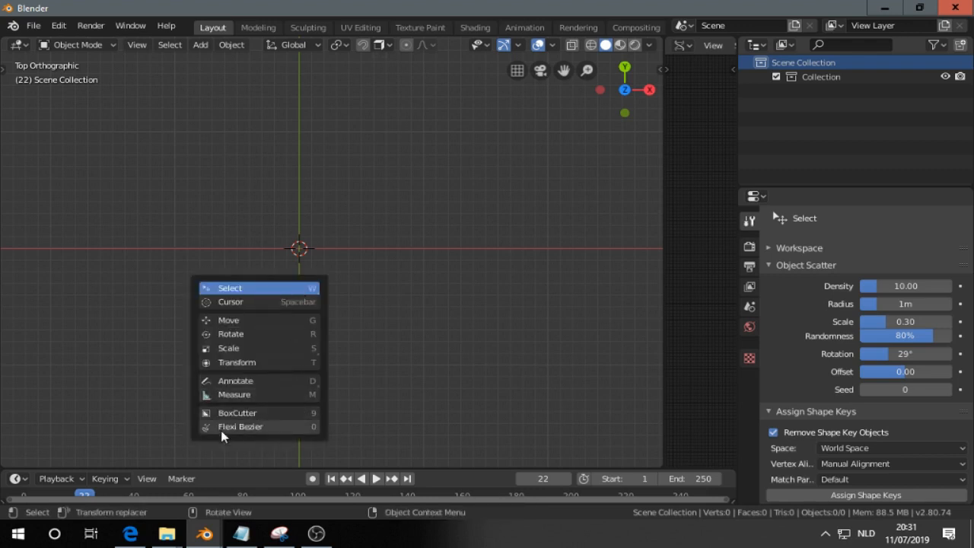
# Step: Draw an open Flexi Bezier path with a diagonal, top edge, square notch and wave
pyautogui.click(240, 426)
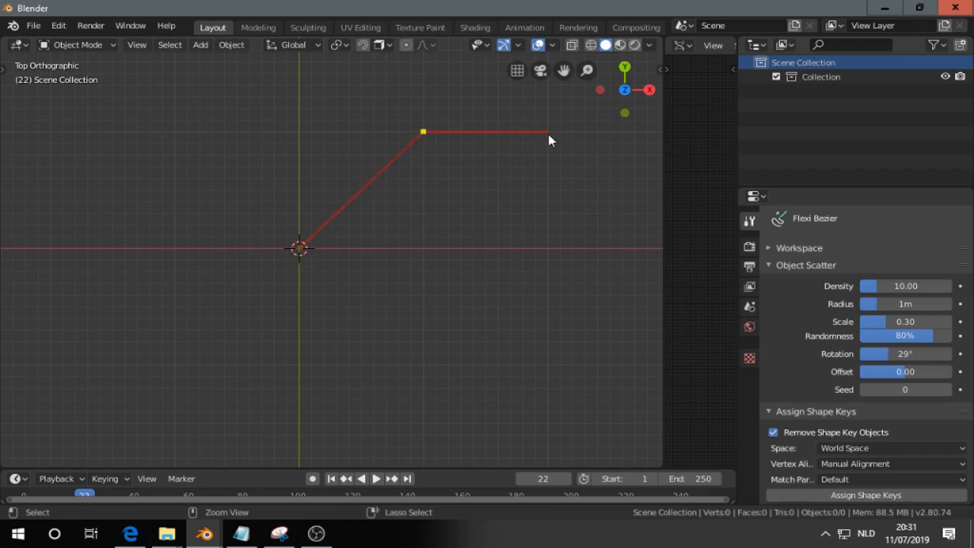
pyautogui.moveTo(546, 139); pyautogui.dragTo(546, 369)
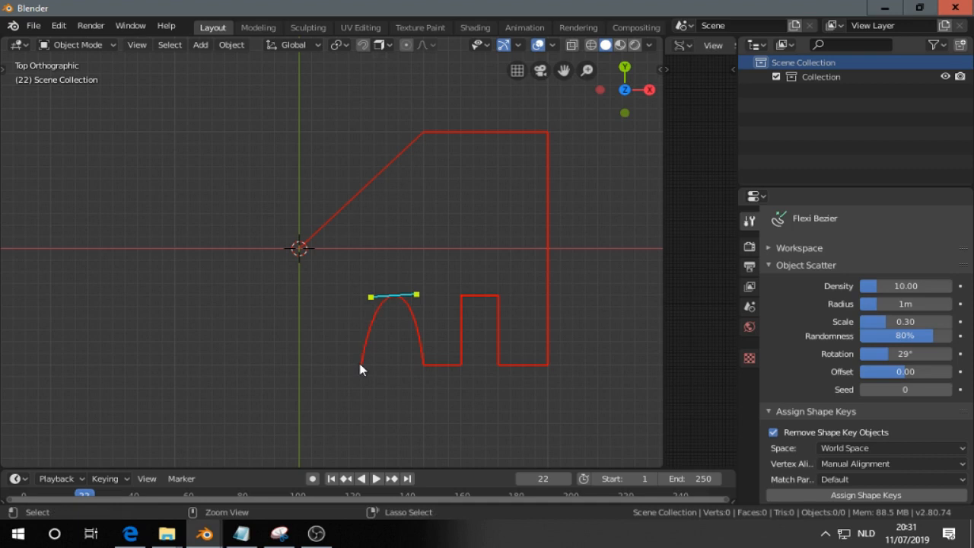
pyautogui.moveTo(370, 295); pyautogui.dragTo(331, 370)
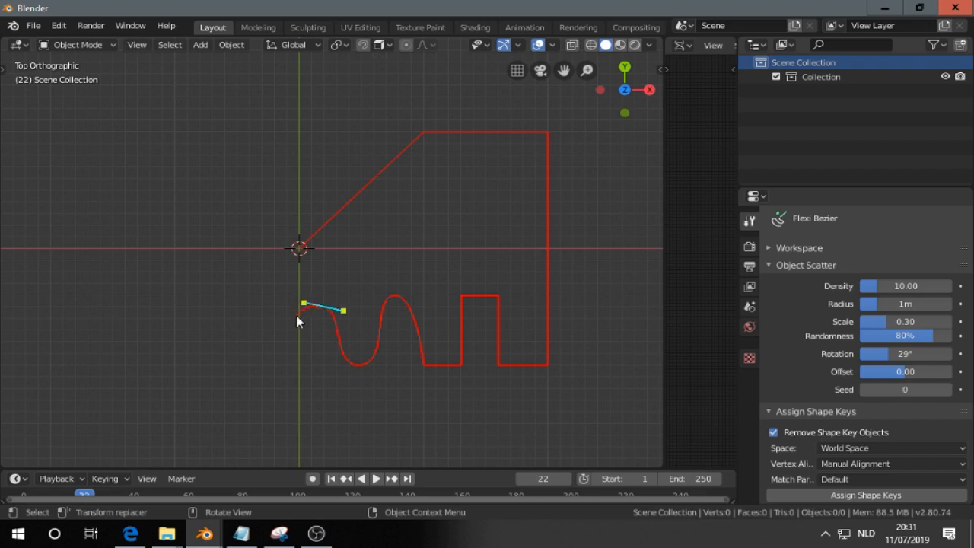
pyautogui.moveTo(283, 293)
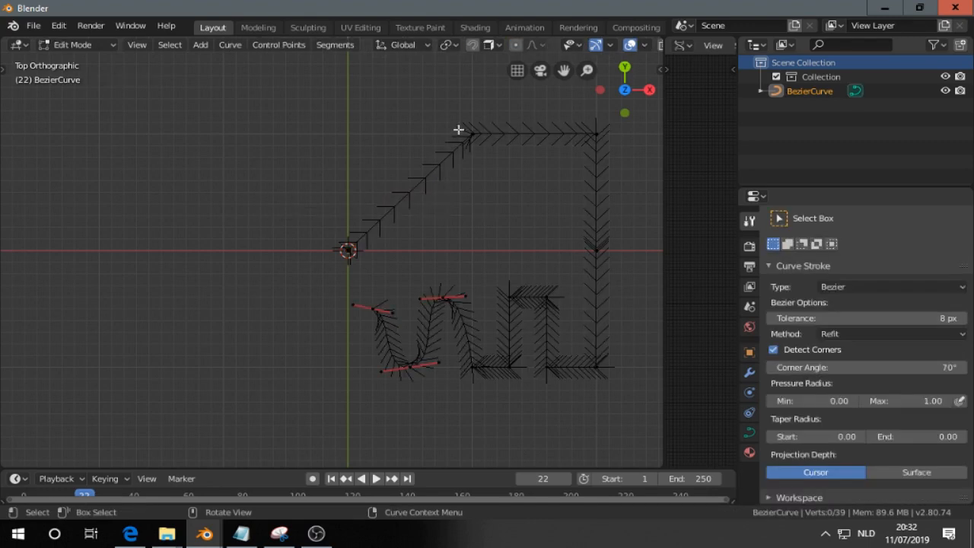
pyautogui.press('s')
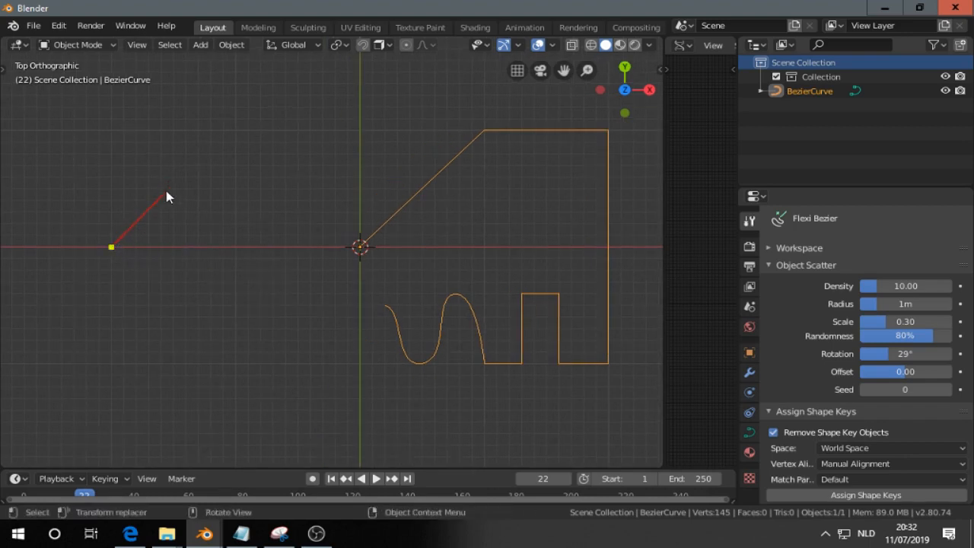
# Step: Draw a second Flexi Bezier stroke rising to a peak and ending at the world origin
pyautogui.moveTo(167, 196); pyautogui.dragTo(172, 180)
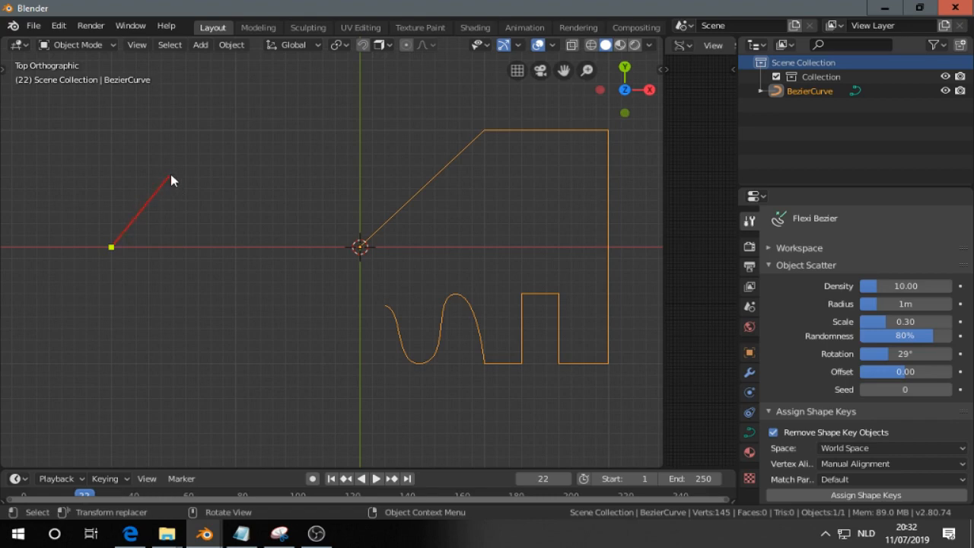
pyautogui.moveTo(171, 175); pyautogui.dragTo(194, 186)
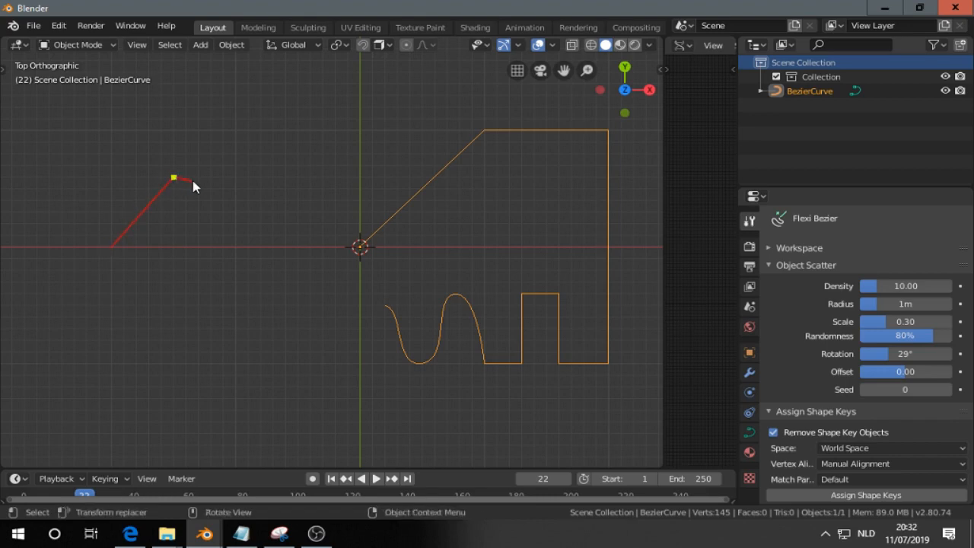
pyautogui.moveTo(194, 187); pyautogui.dragTo(228, 188)
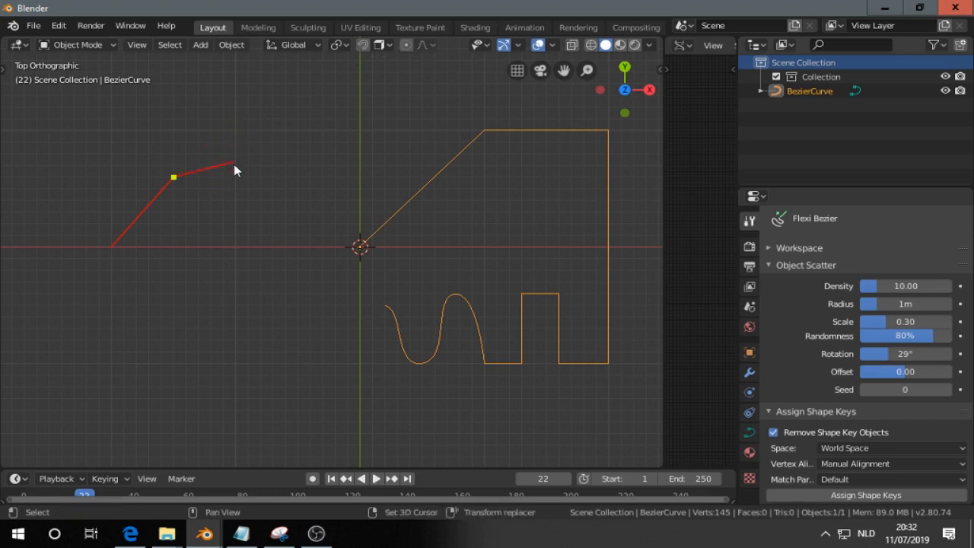
pyautogui.moveTo(236, 166); pyautogui.dragTo(335, 181)
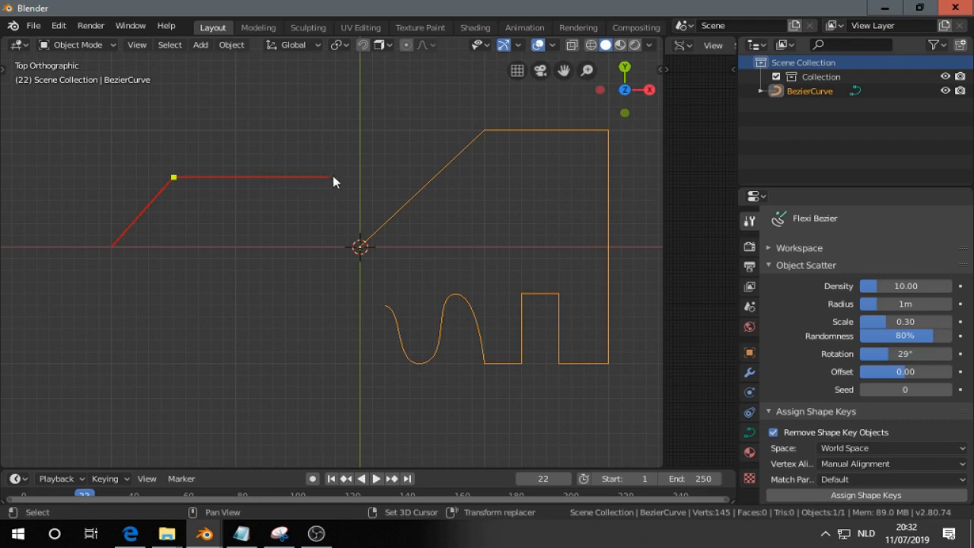
pyautogui.moveTo(319, 177); pyautogui.dragTo(232, 236)
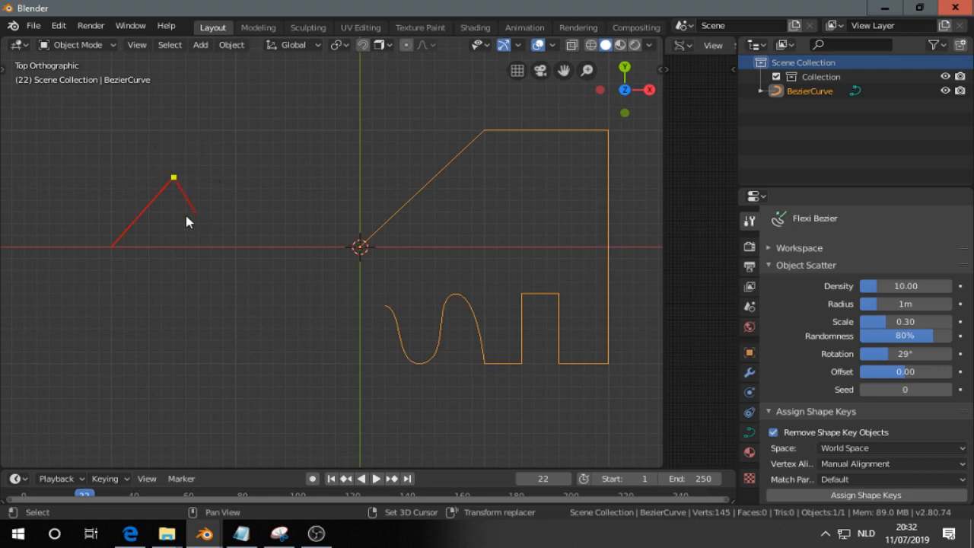
pyautogui.moveTo(194, 217); pyautogui.dragTo(228, 209)
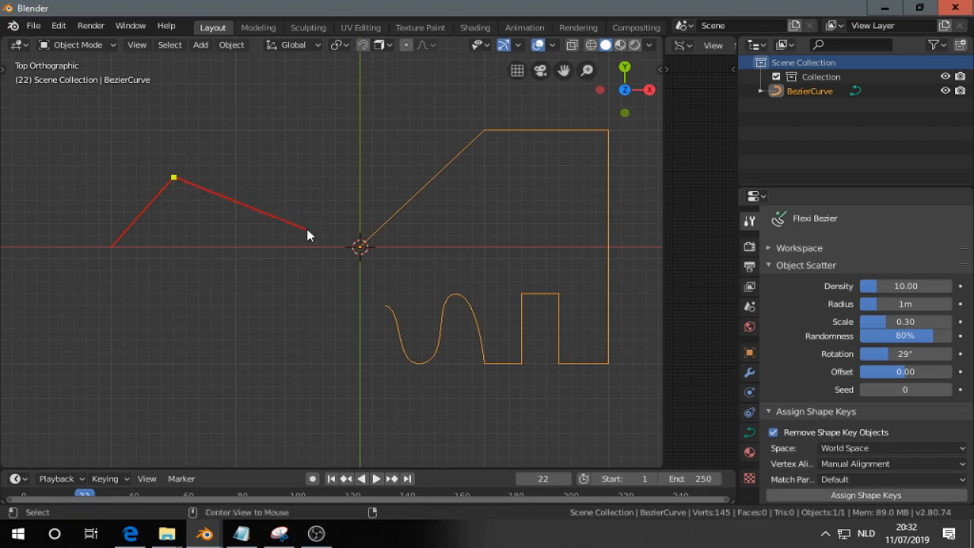
pyautogui.moveTo(308, 234); pyautogui.dragTo(362, 248)
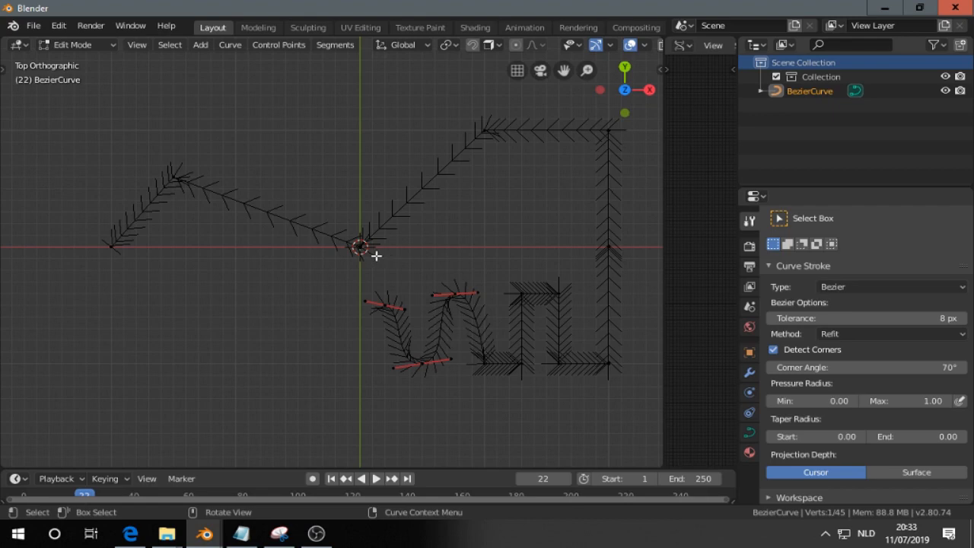
# Step: Finish editing the extended curve, merging both paths into one closed outline
pyautogui.press('g')
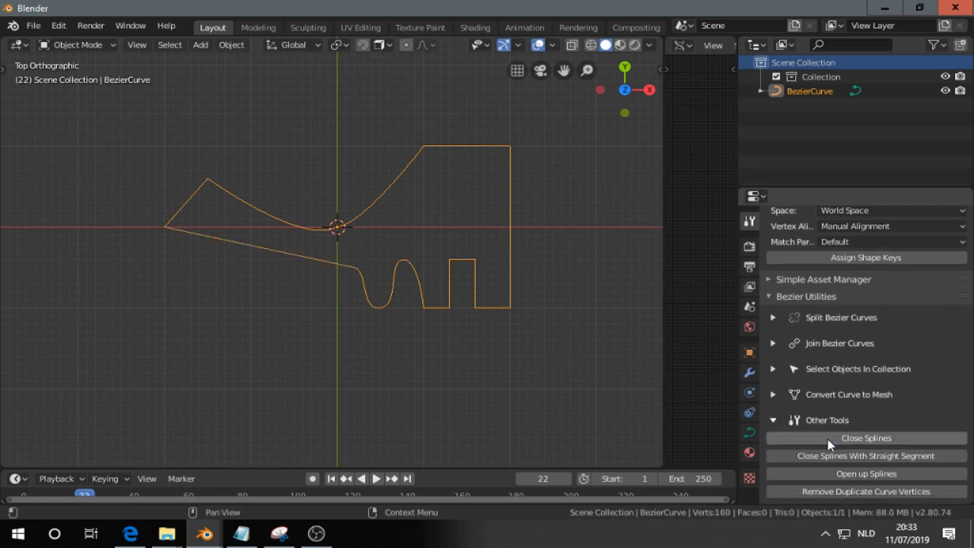
pyautogui.moveTo(826, 455)
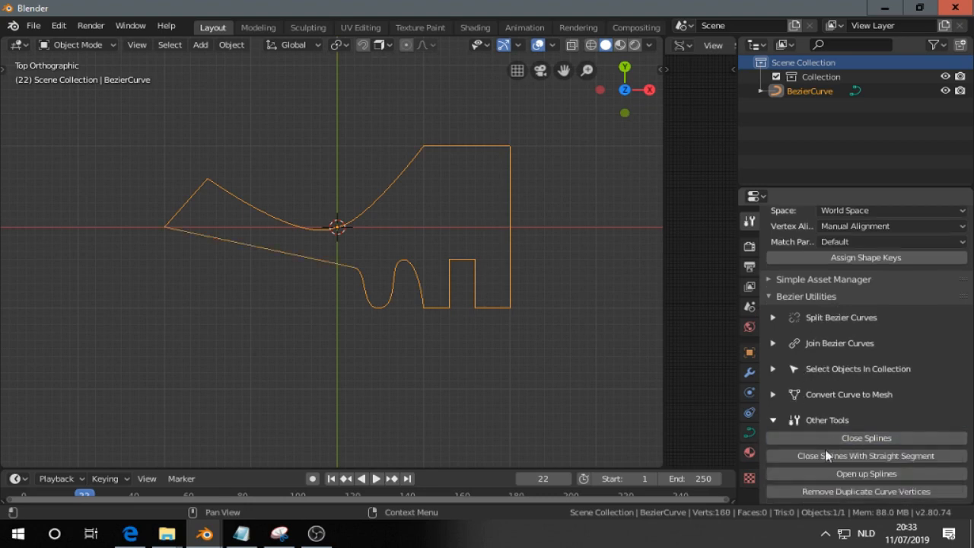
# Step: Enable Cyclic U in the Active Spline settings so the curve loops closed
pyautogui.click(866, 474)
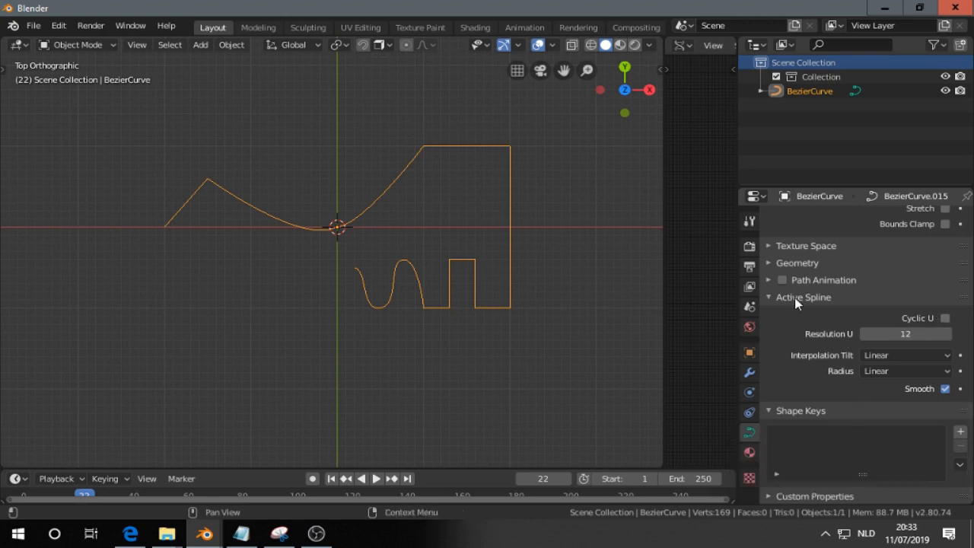
pyautogui.click(947, 319)
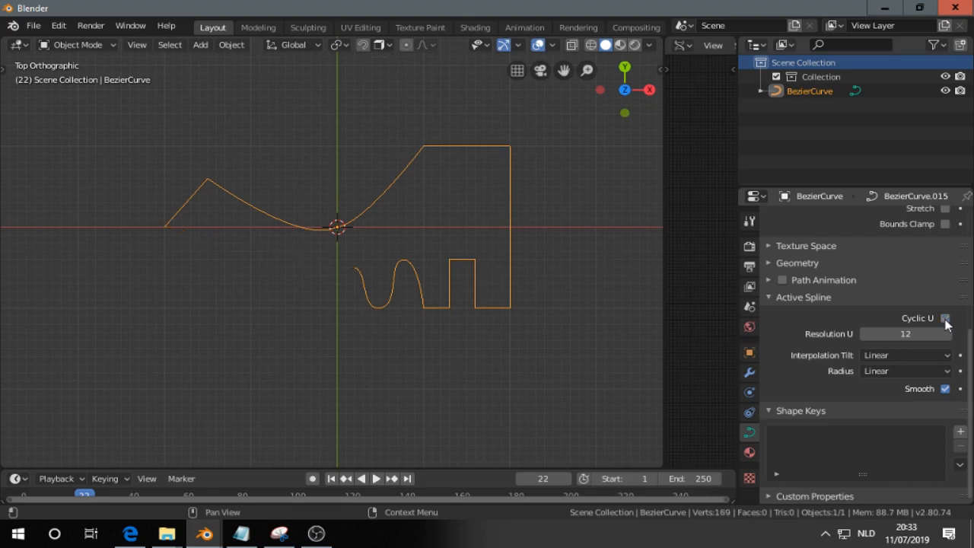
pyautogui.click(947, 318)
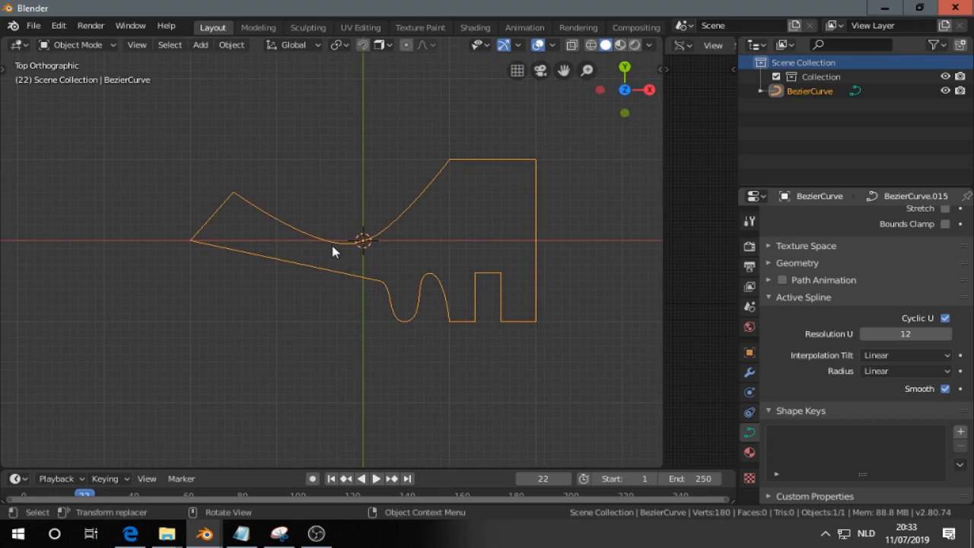
pyautogui.moveTo(329, 248)
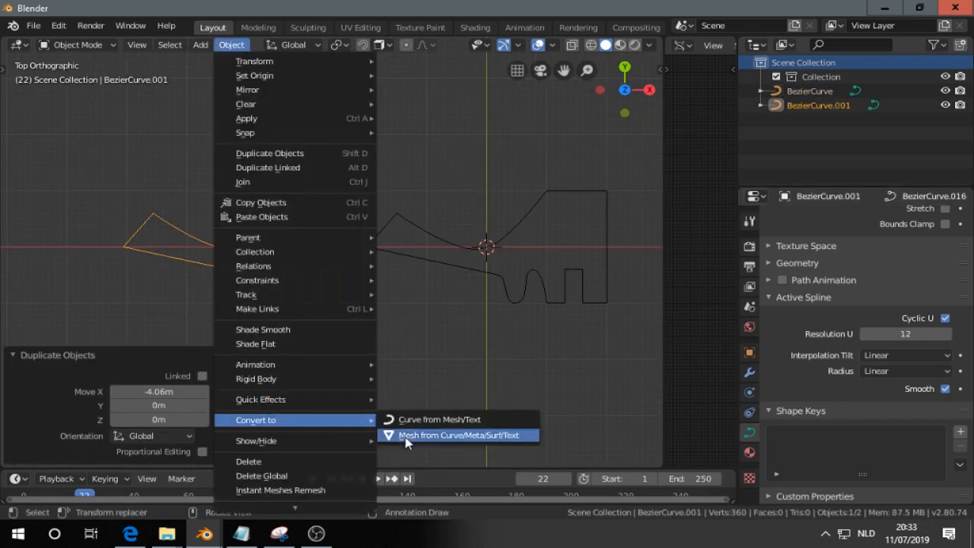
# Step: Convert the duplicate curve BezierCurve.001 to a mesh and add a blank Grease Pencil object
pyautogui.click(458, 435)
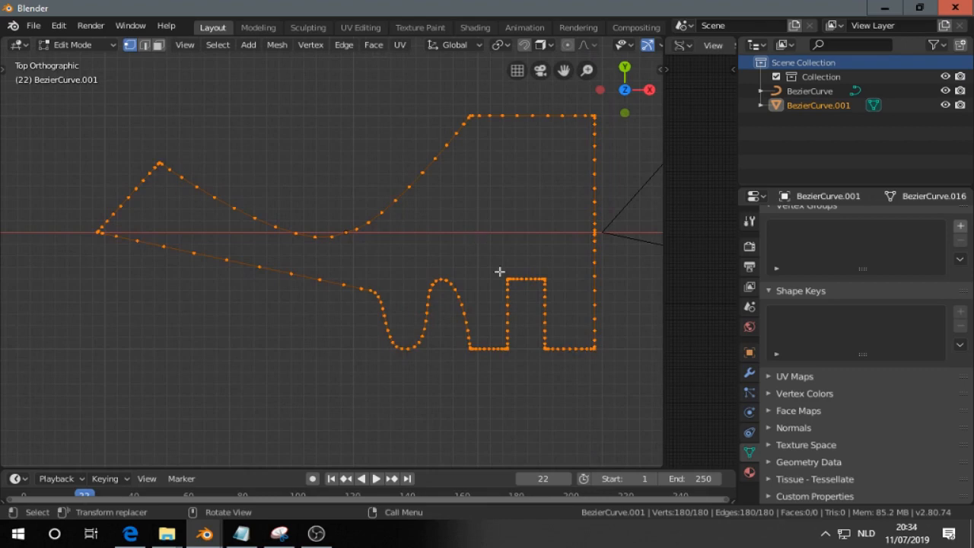
pyautogui.moveTo(410, 198)
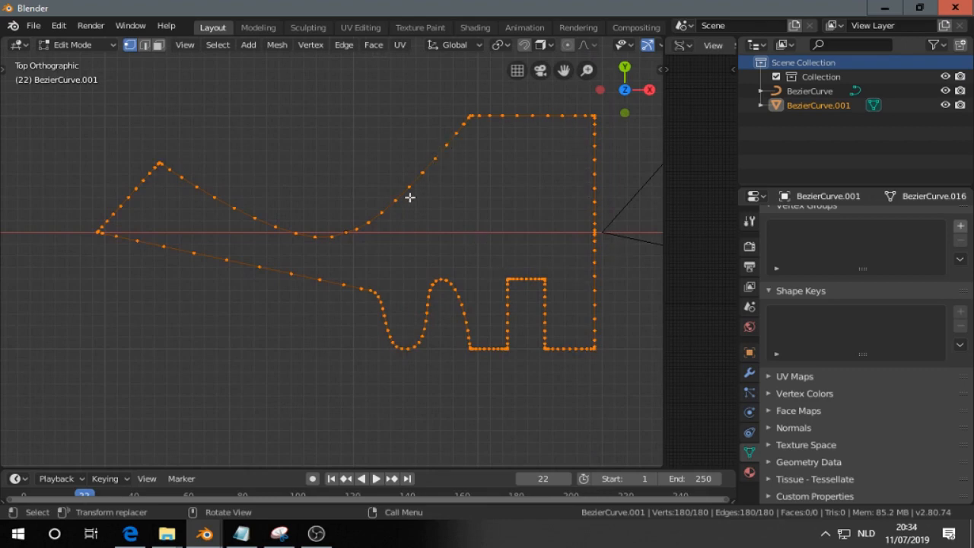
pyautogui.moveTo(187, 212)
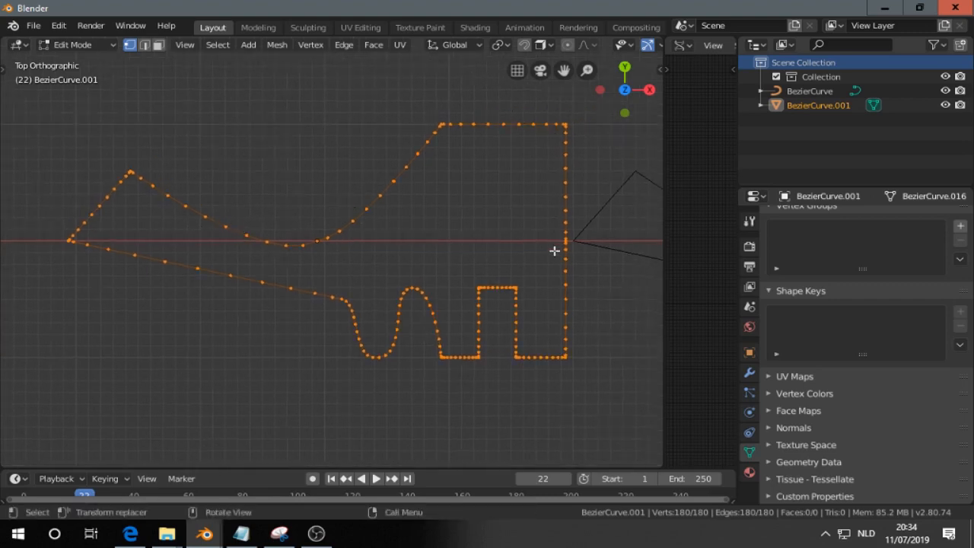
pyautogui.moveTo(500, 261)
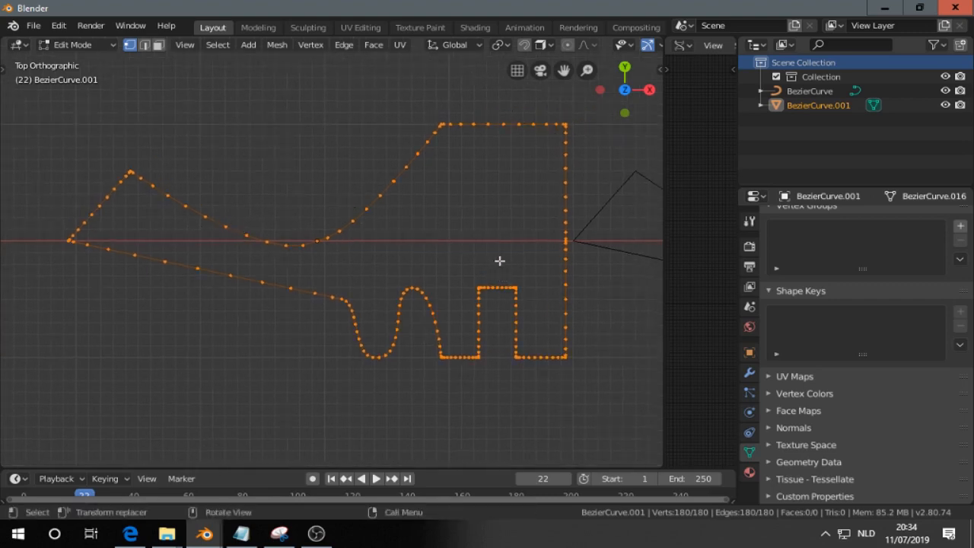
pyautogui.press('Tab')
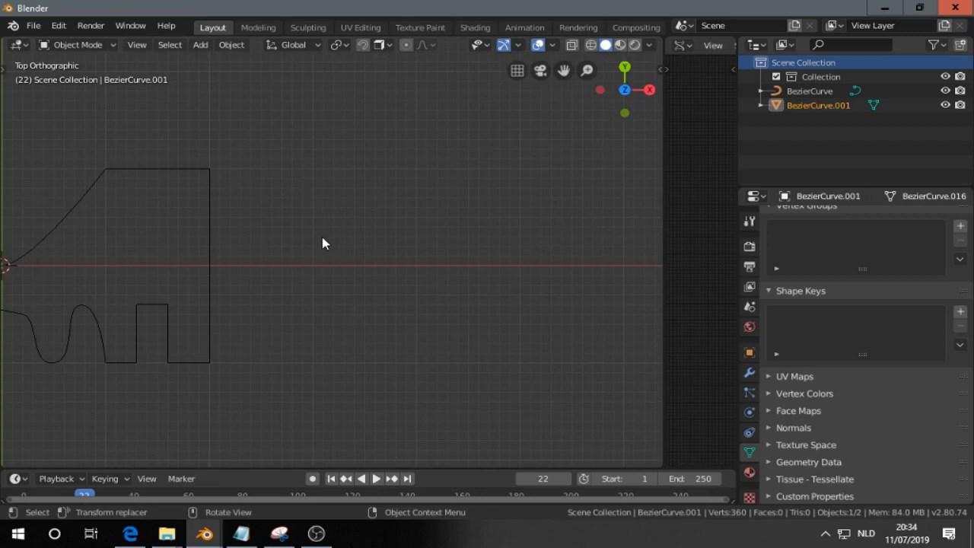
pyautogui.click(200, 44)
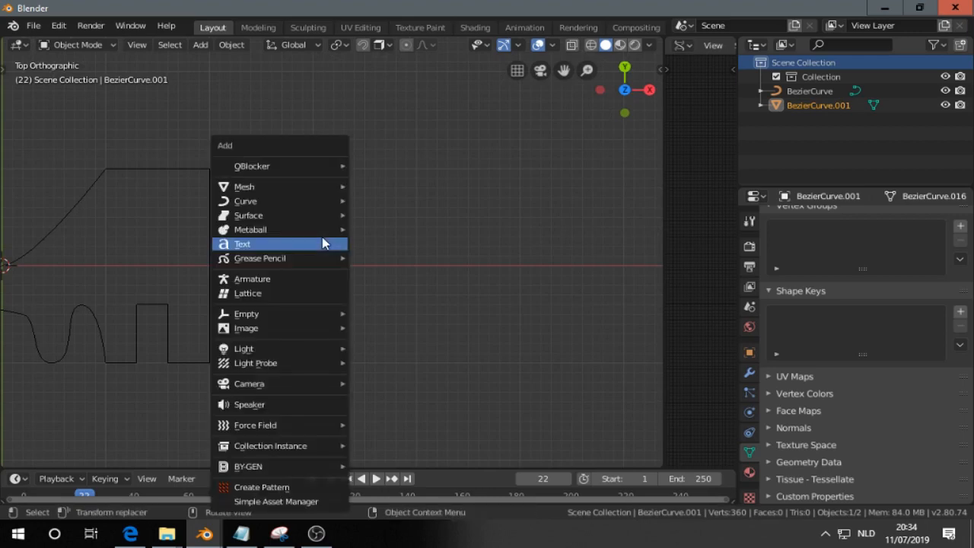
pyautogui.moveTo(259, 258)
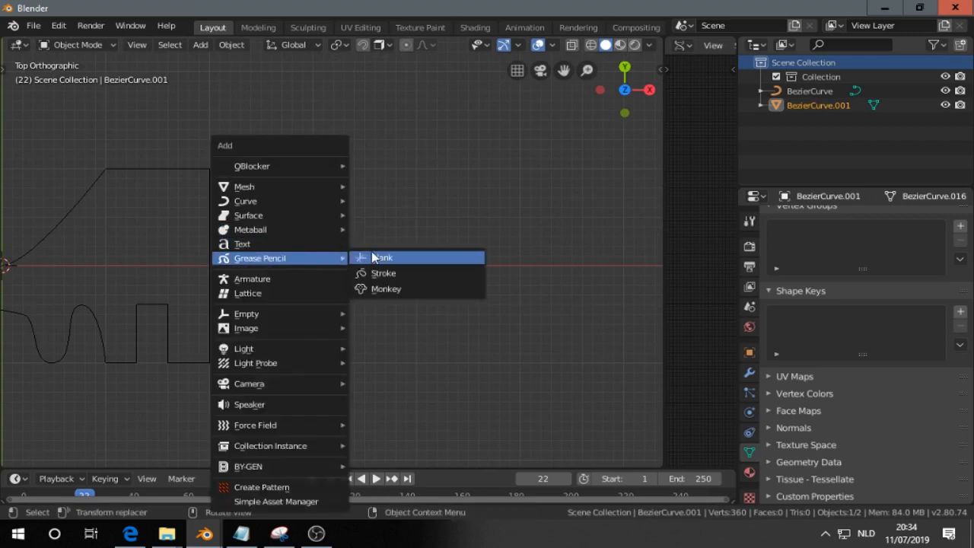
pyautogui.click(382, 257)
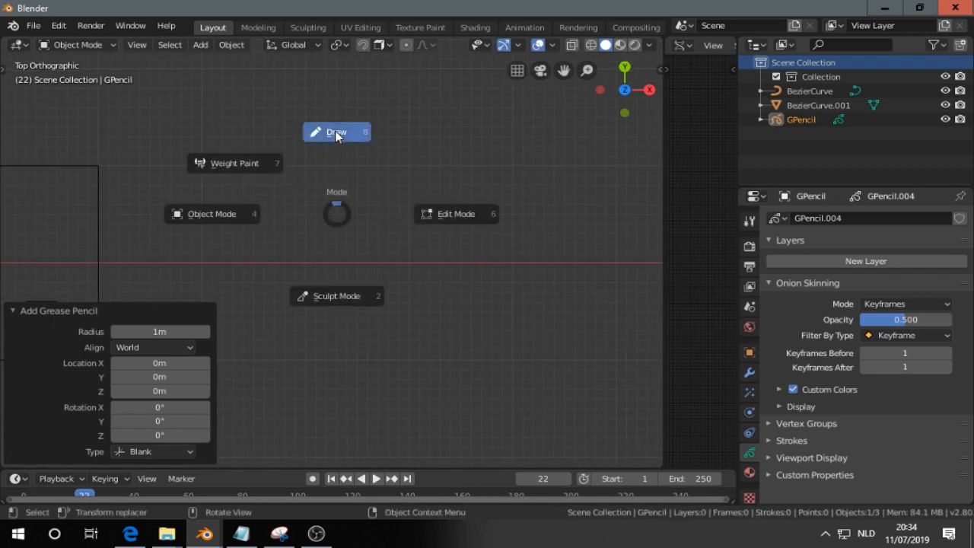
# Step: Switch to Draw mode and sketch a freehand wavy loop crossing the red axis
pyautogui.click(336, 132)
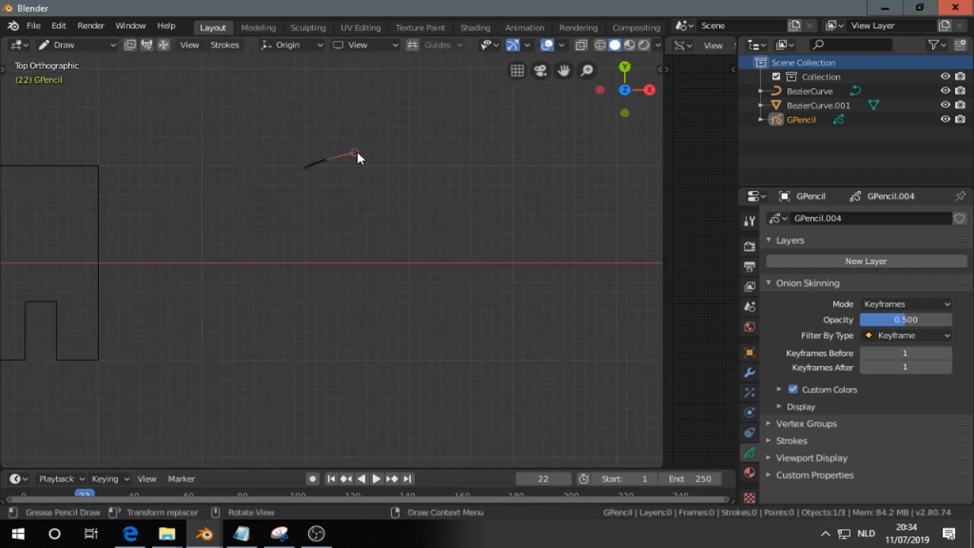
pyautogui.moveTo(354, 154); pyautogui.dragTo(435, 280)
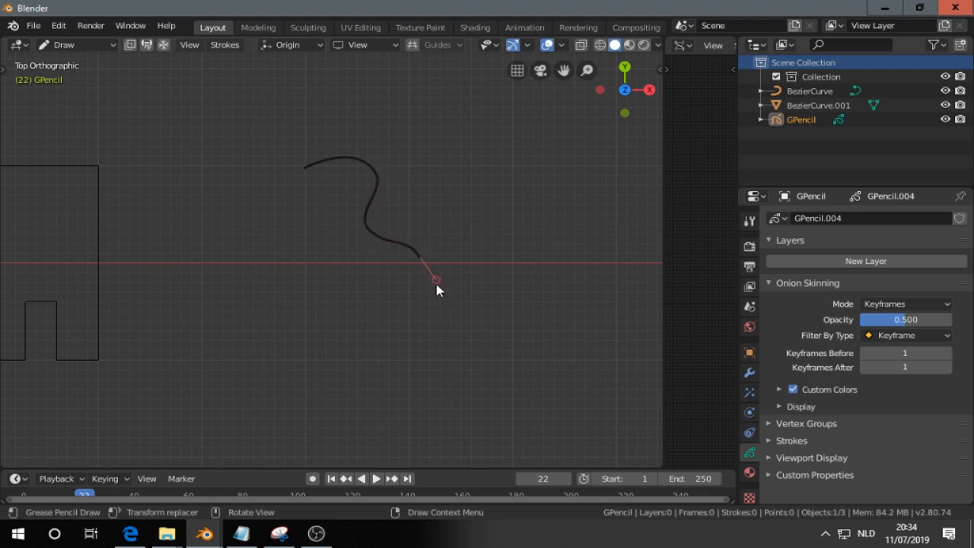
pyautogui.moveTo(436, 280); pyautogui.dragTo(290, 350)
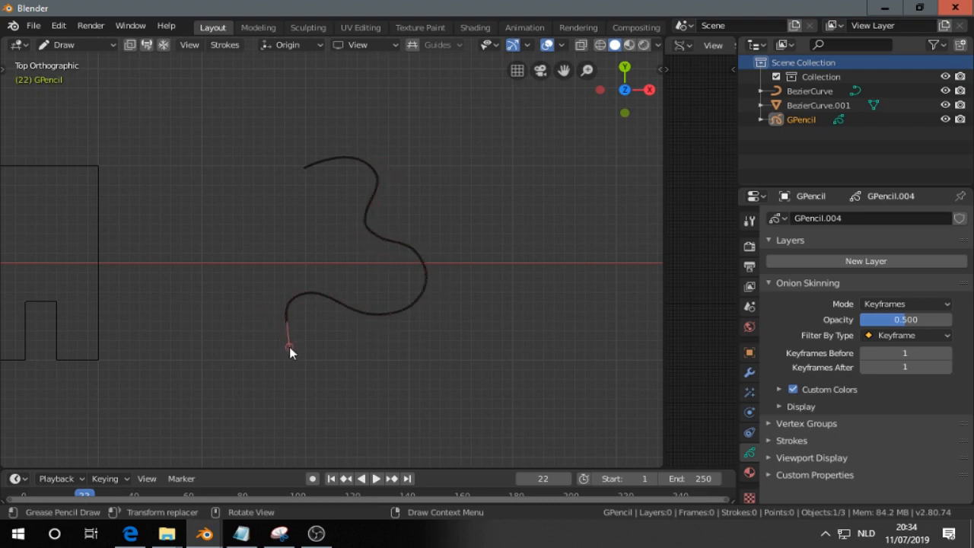
pyautogui.moveTo(289, 350); pyautogui.dragTo(255, 274)
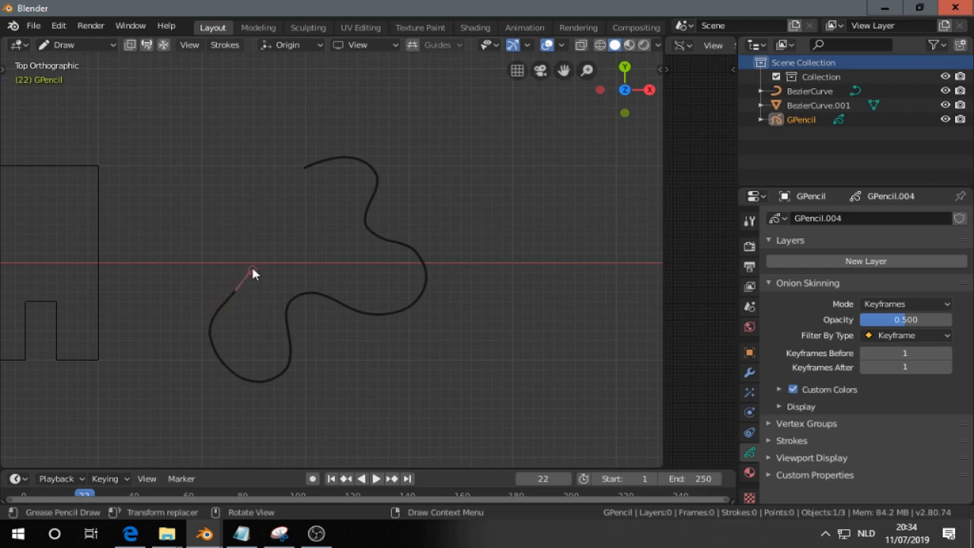
pyautogui.moveTo(255, 274); pyautogui.dragTo(308, 166)
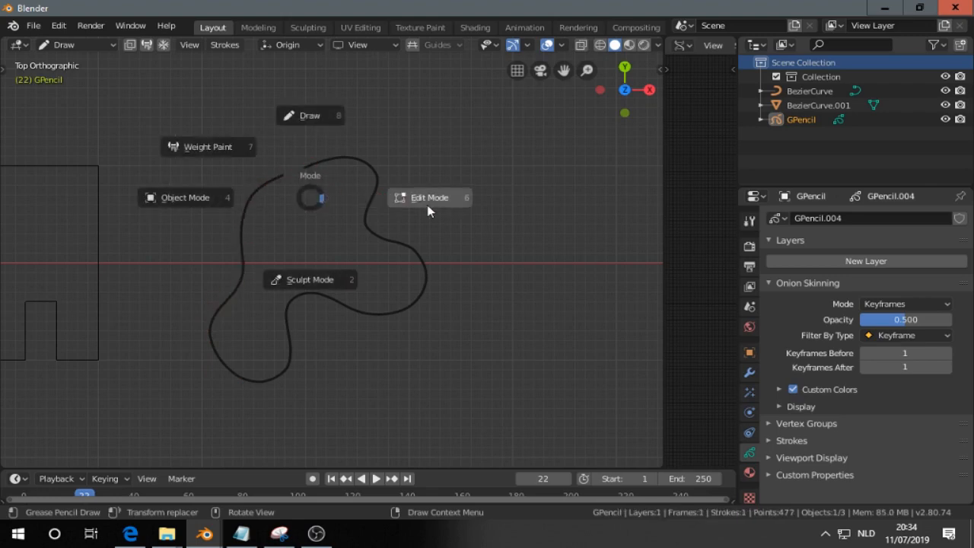
# Step: Close the stroke and simplify it with Fixed, Steps 3, cutting 491 points to 64
pyautogui.click(429, 197)
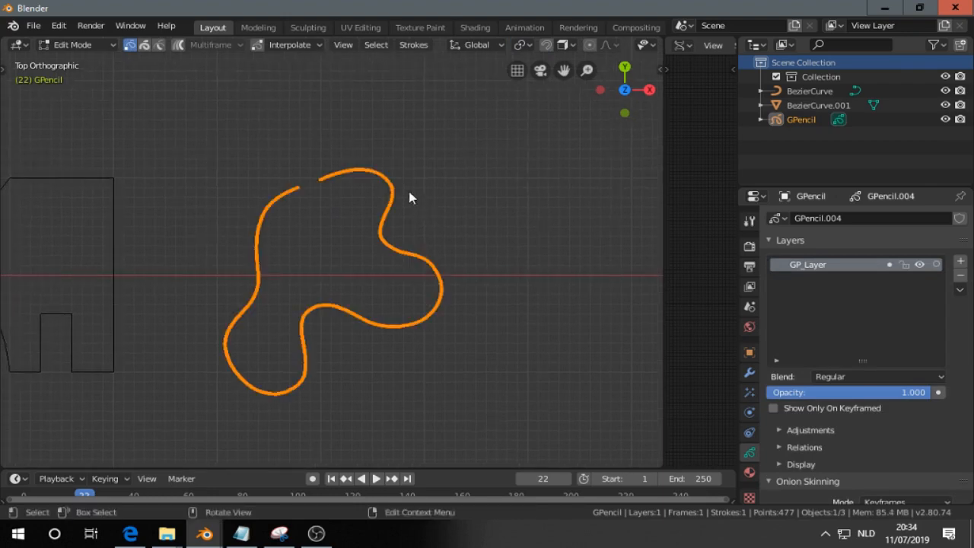
pyautogui.click(414, 44)
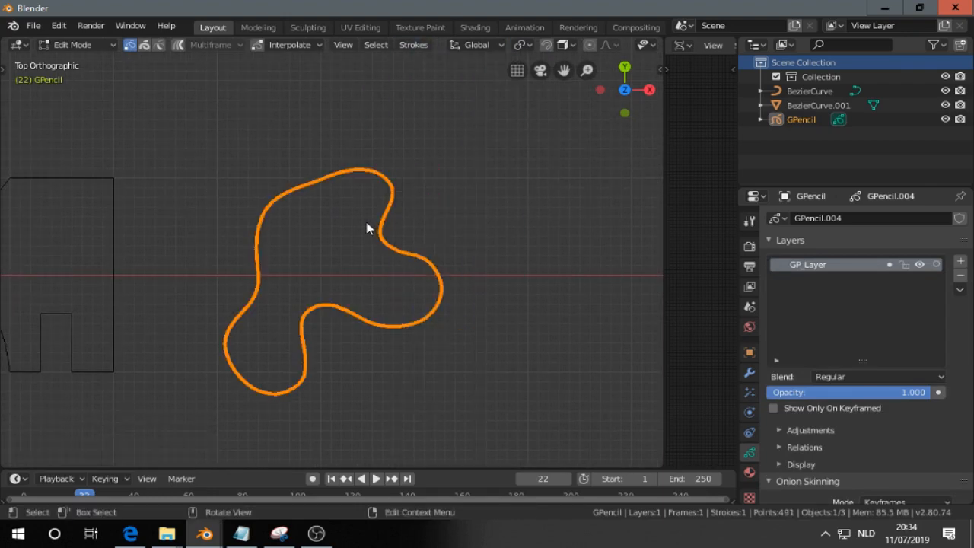
pyautogui.click(413, 44)
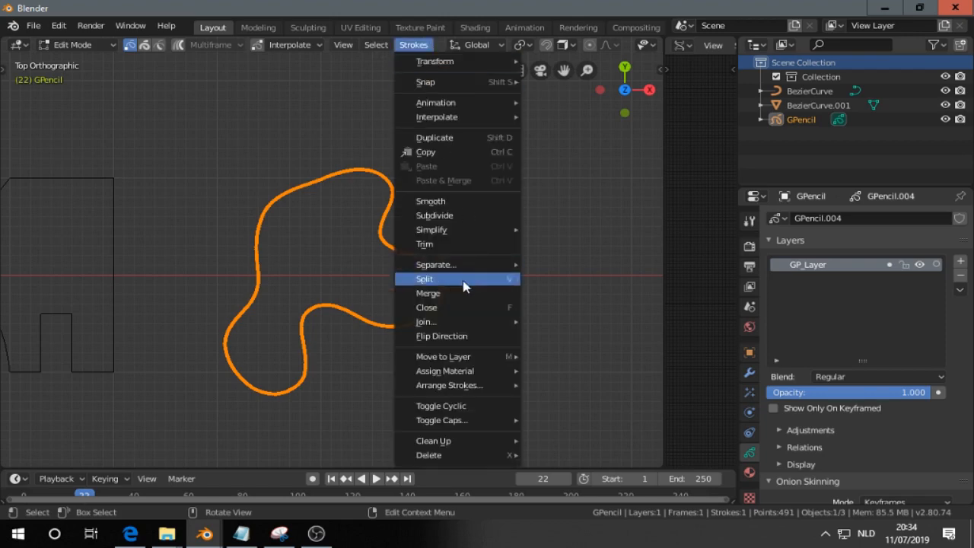
pyautogui.moveTo(431, 229)
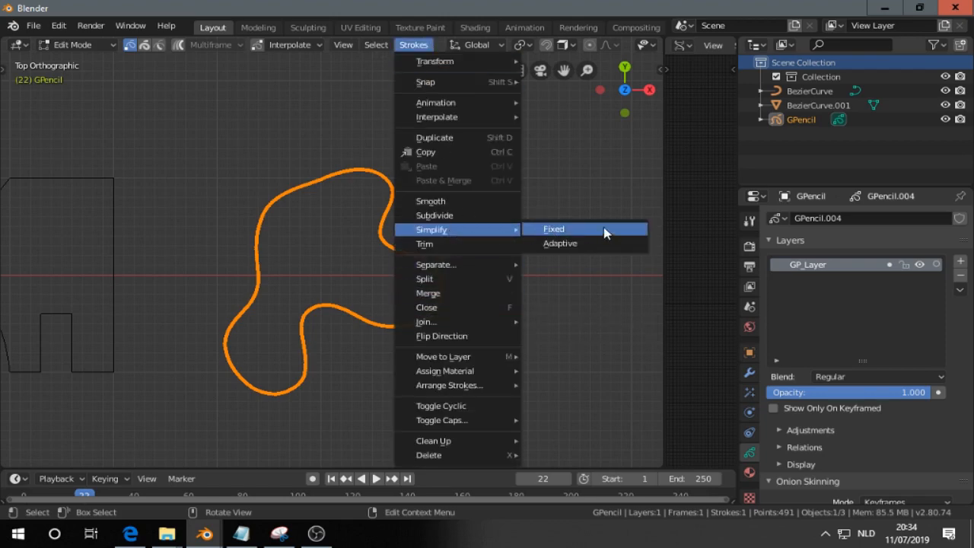
pyautogui.click(554, 228)
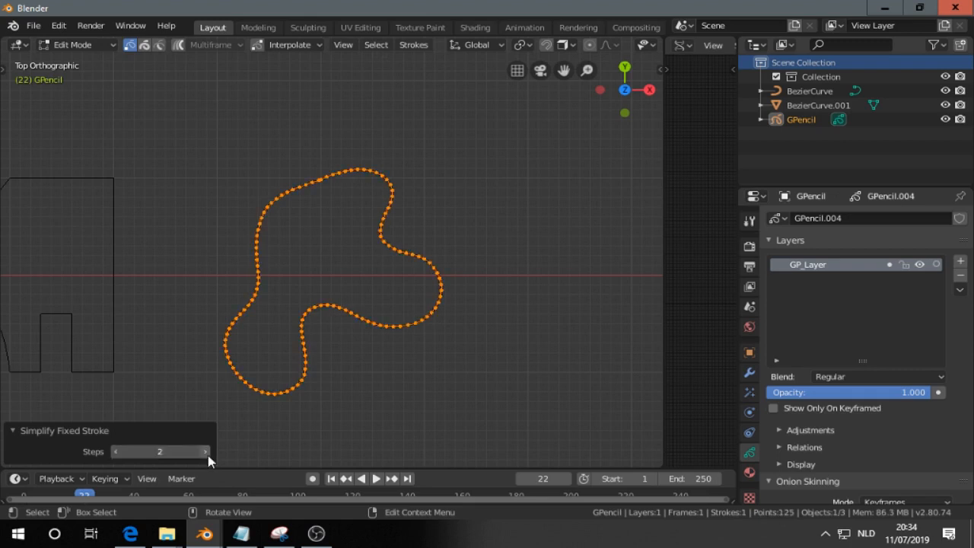
pyautogui.click(205, 452)
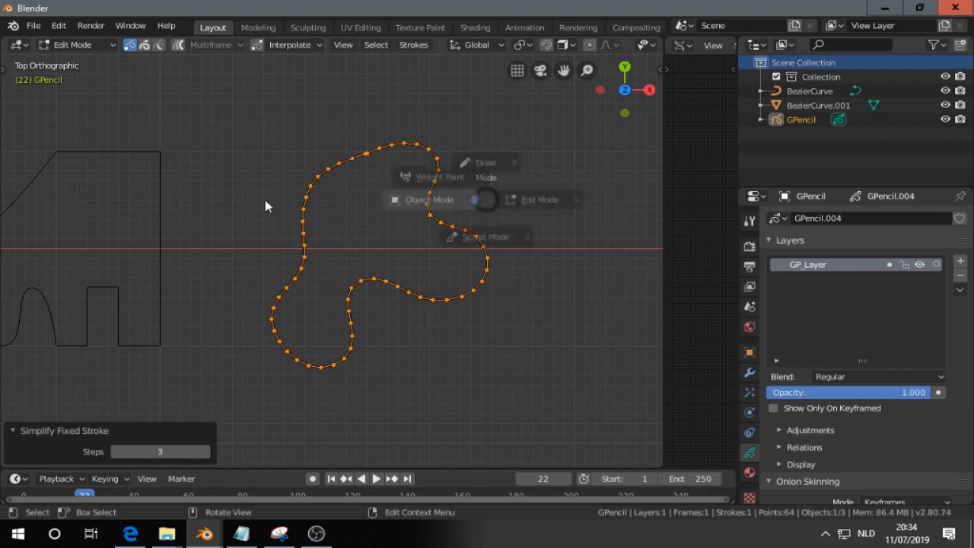
# Step: Return from editing the simplified loop's points to Object Mode
pyautogui.click(428, 199)
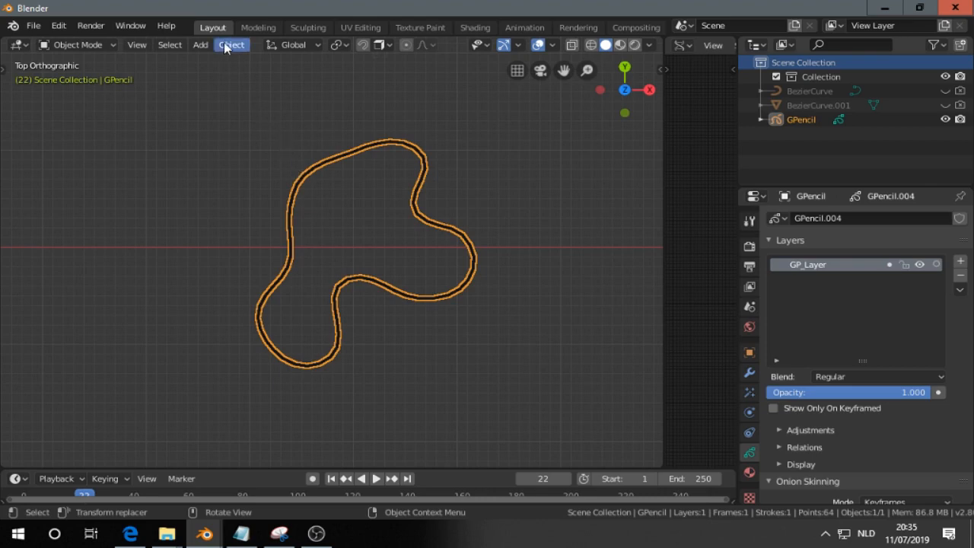
# Step: Convert the grease pencil loop to polygon curve GP_Layer, hide GPencil, and select GP_Layer
pyautogui.click(231, 45)
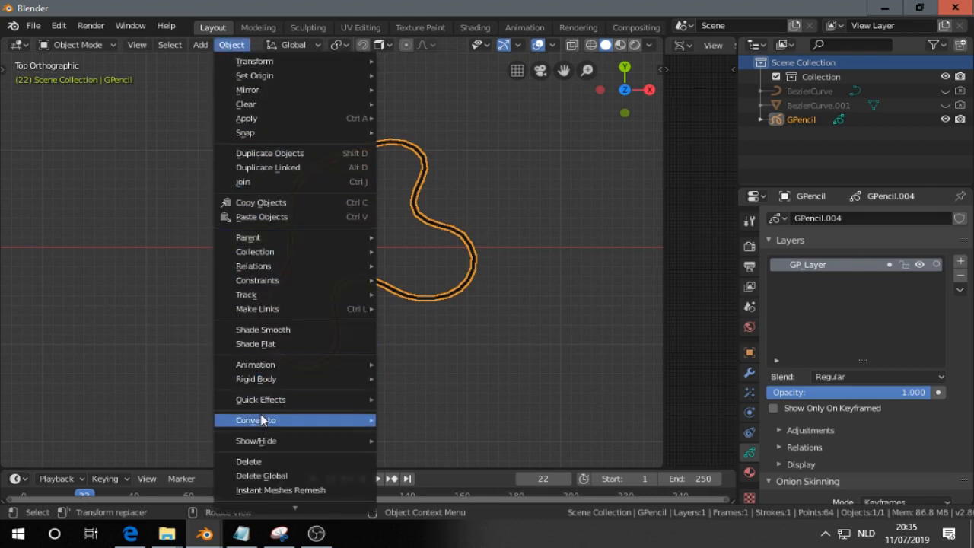
pyautogui.click(255, 419)
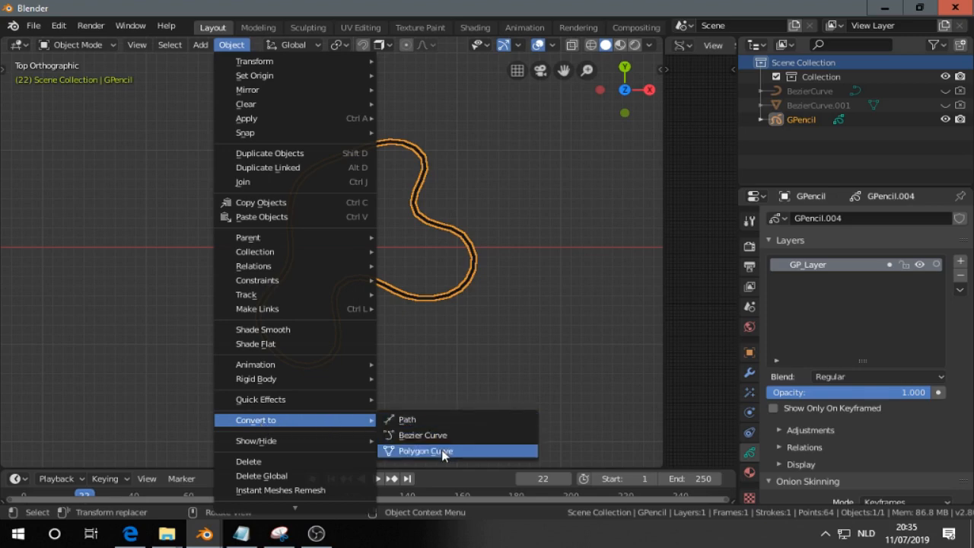
pyautogui.moveTo(409, 451)
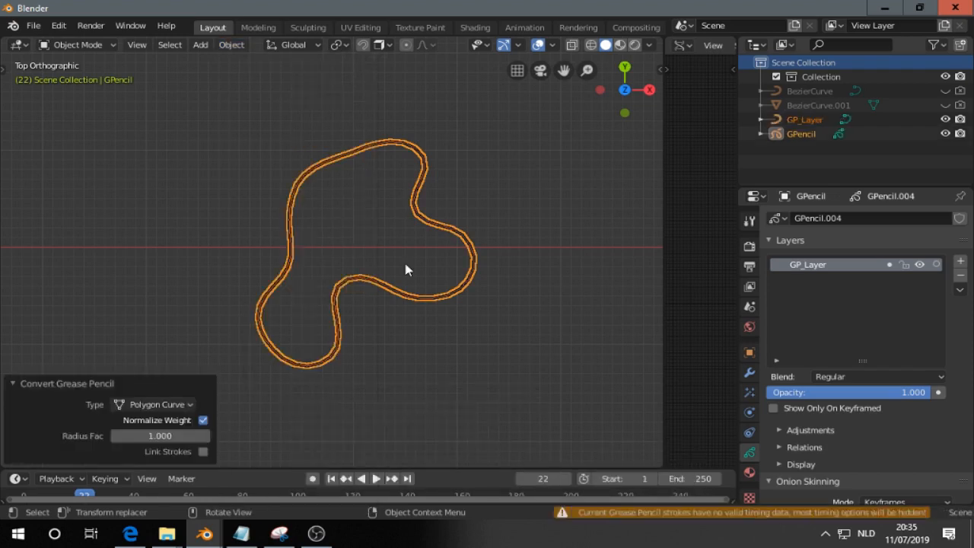
pyautogui.click(802, 134)
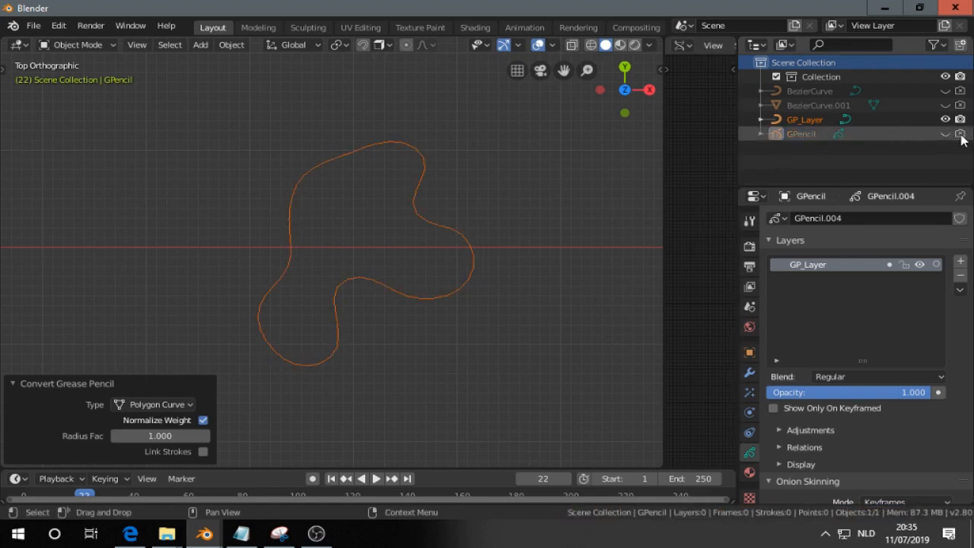
pyautogui.click(804, 120)
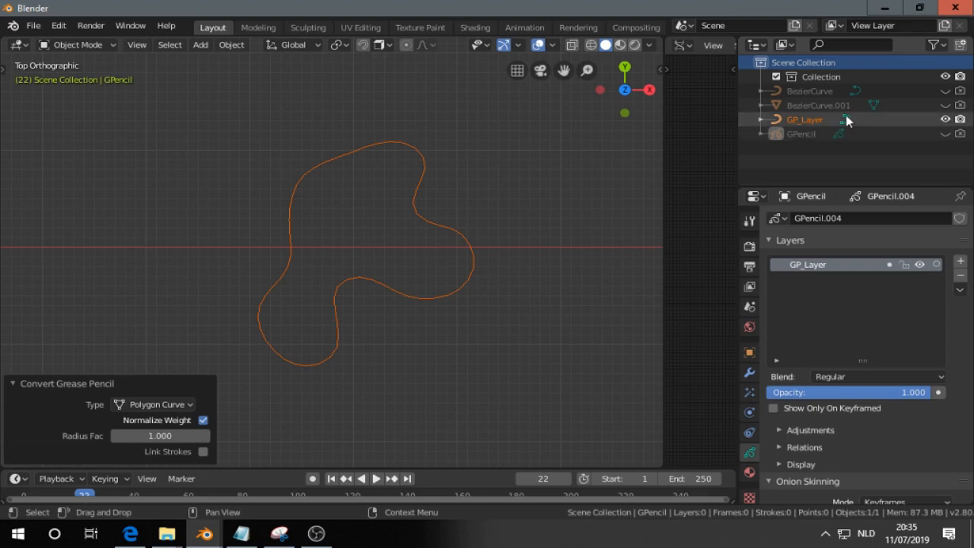
pyautogui.click(804, 119)
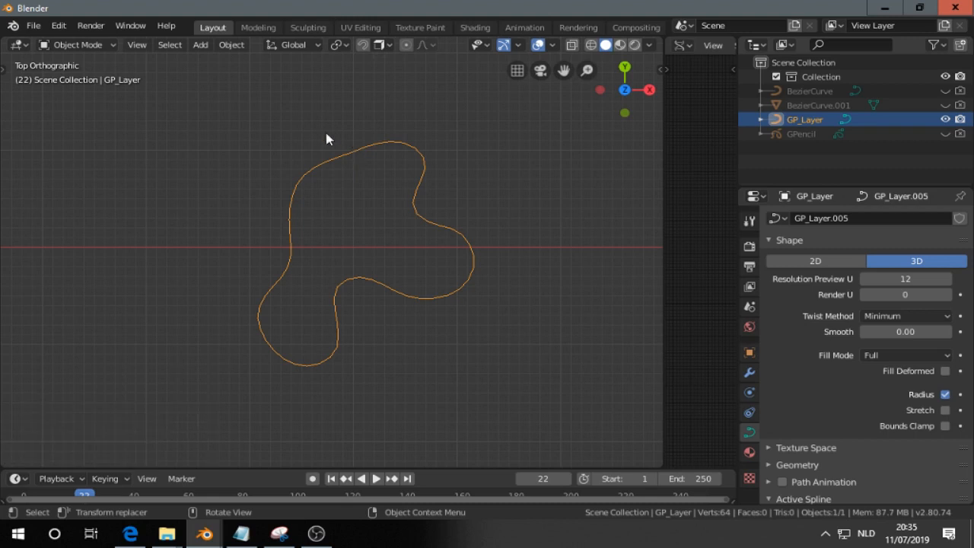
# Step: Convert GP_Layer to a mesh and merge its overlapping end vertices, leaving 61 vertices
pyautogui.click(232, 44)
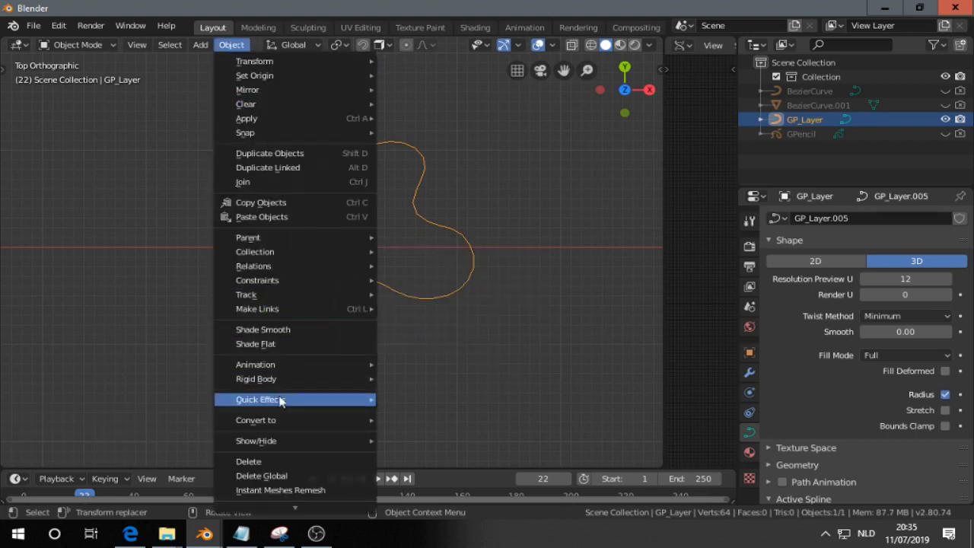
pyautogui.click(256, 419)
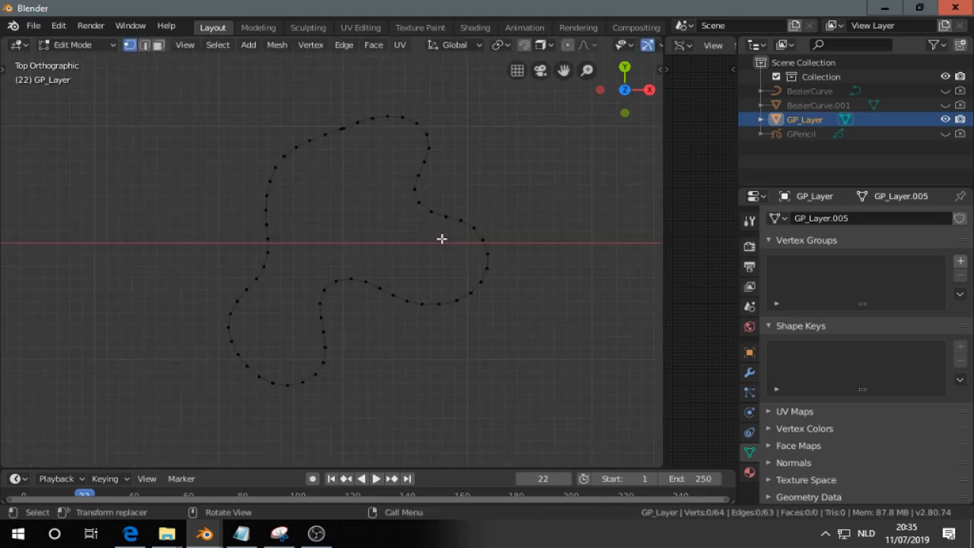
pyautogui.moveTo(333, 132)
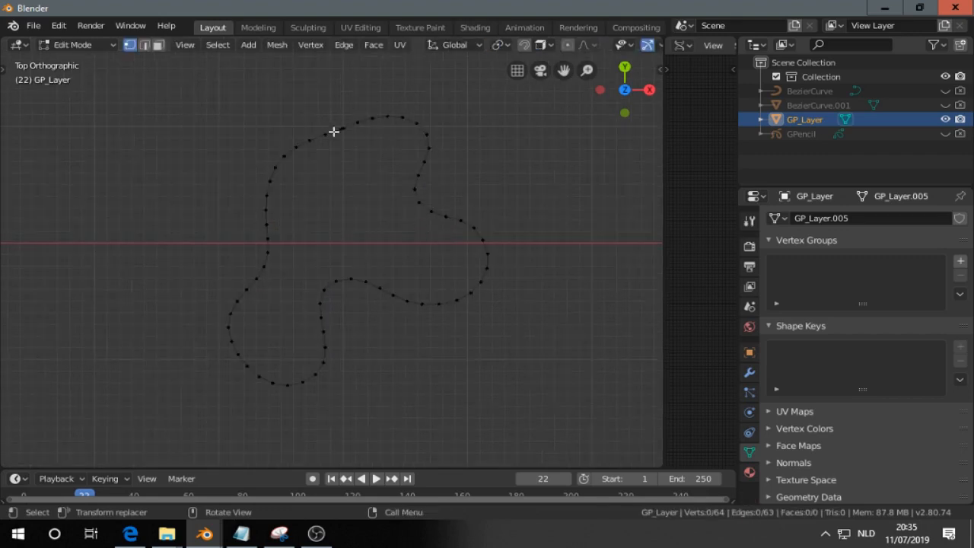
pyautogui.moveTo(333, 131); pyautogui.dragTo(415, 299)
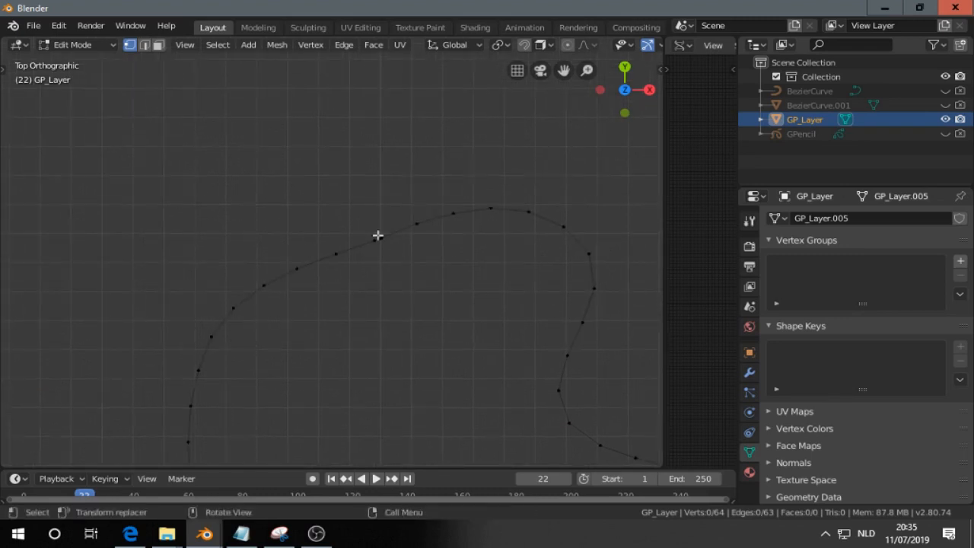
pyautogui.click(377, 238)
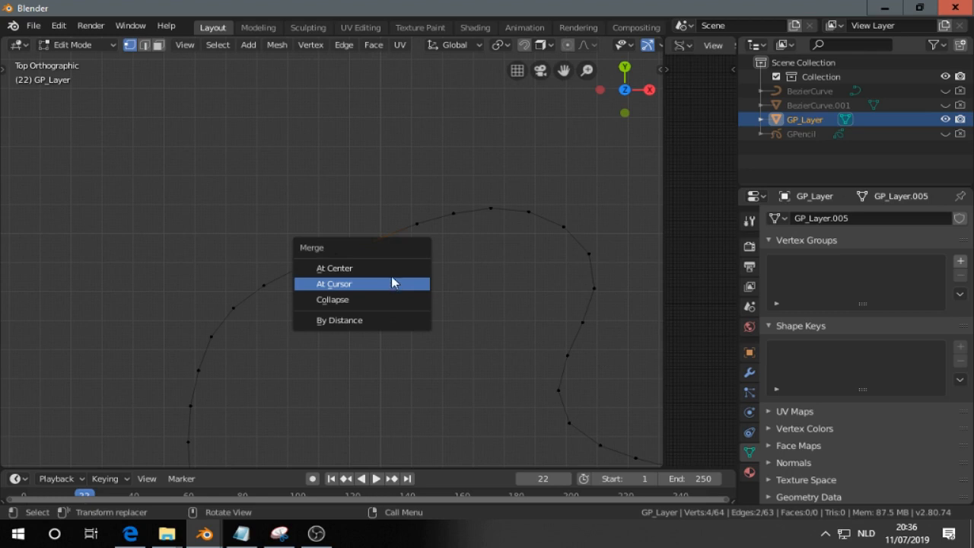
pyautogui.click(333, 268)
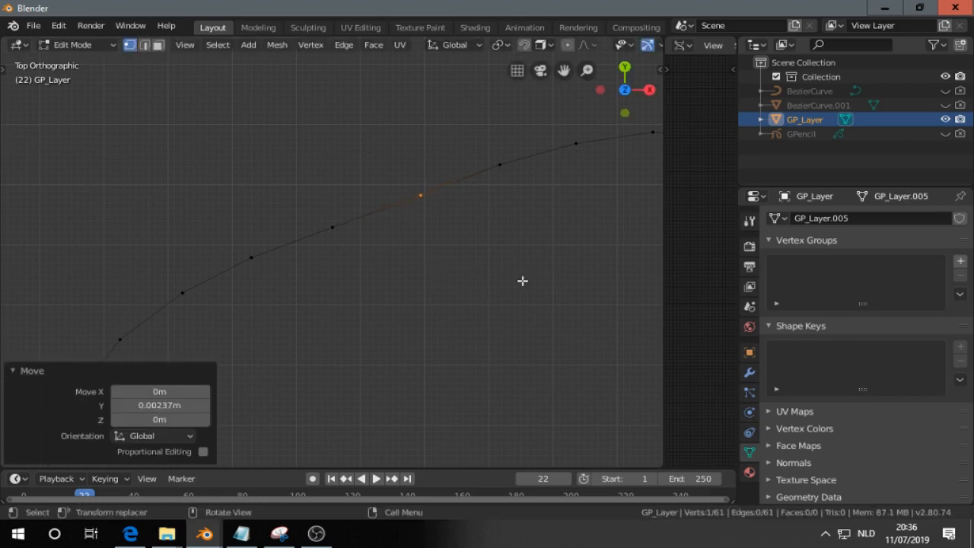
pyautogui.press('Tab')
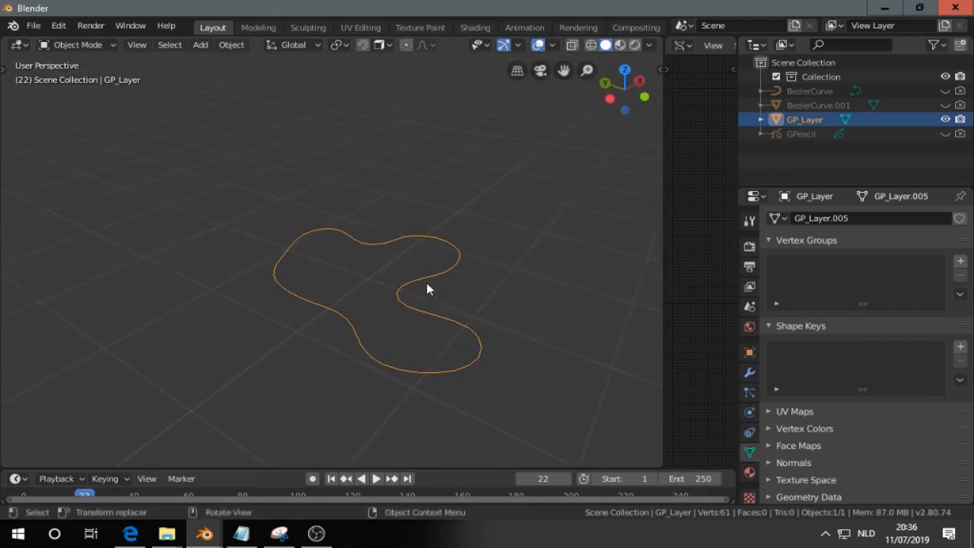
pyautogui.moveTo(298, 272)
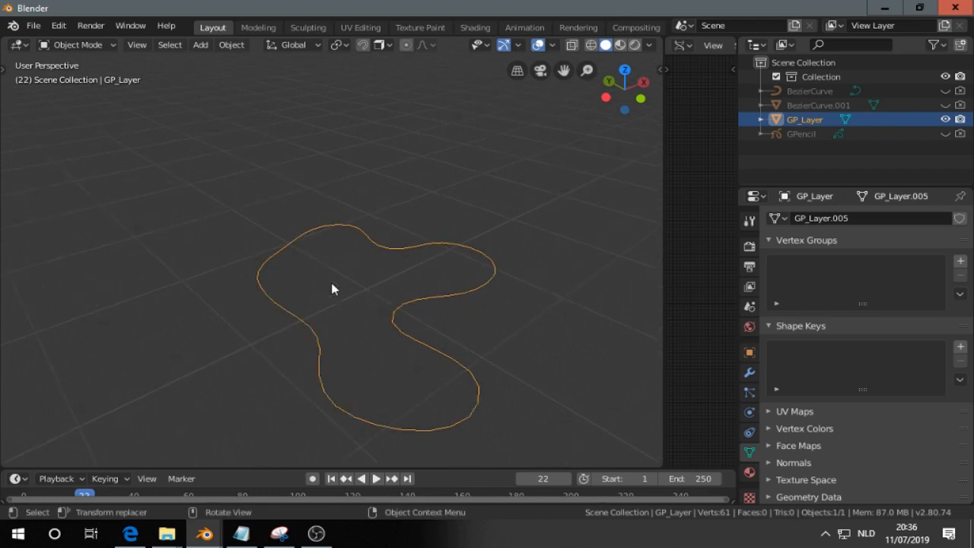
# Step: Enter Edit Mode on GP_Layer and select all 61 vertices of the closed loop
pyautogui.press('Tab')
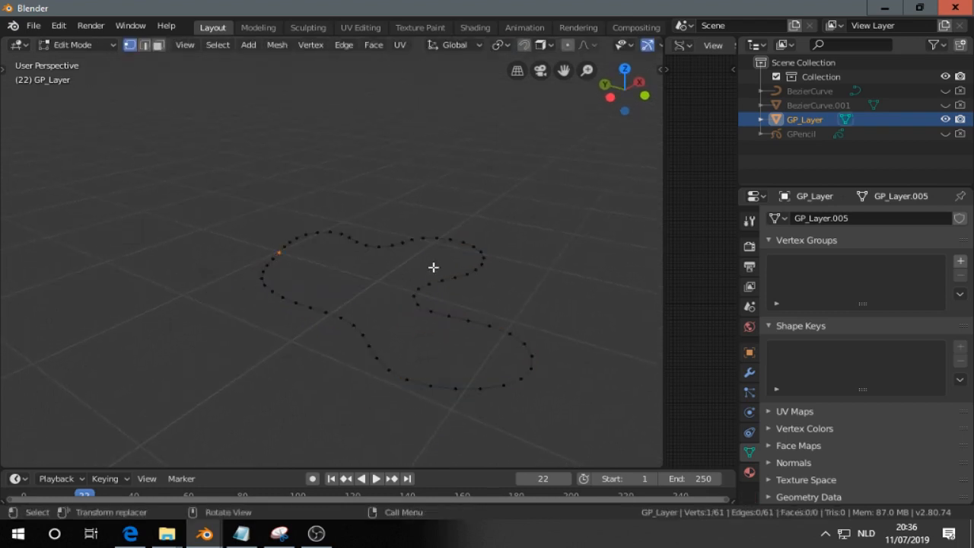
pyautogui.press('a')
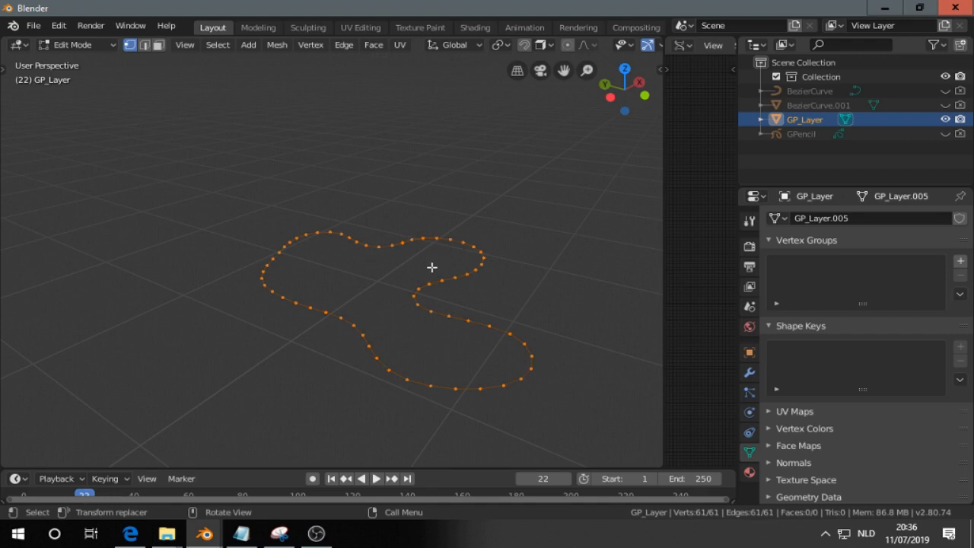